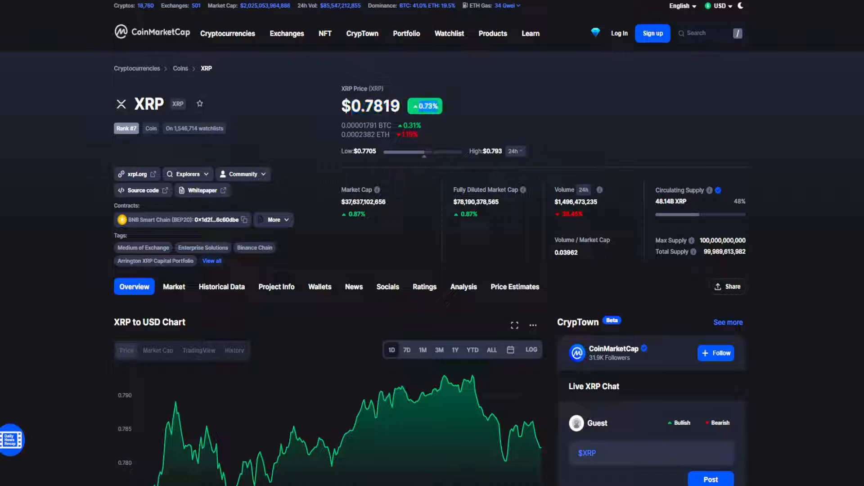
Switch the XRP to USD chart to the 7D range and inspect the 4/6/2022 point at $0.7745
scroll("down", 3)
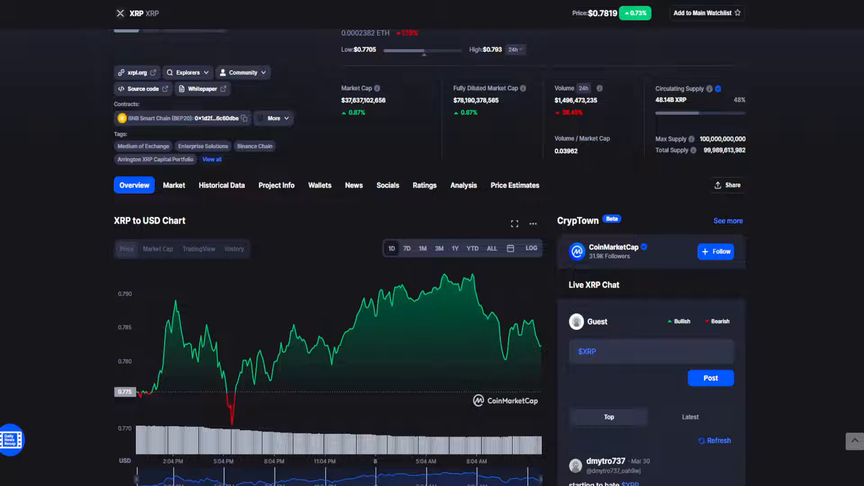
mouse_move(448, 281)
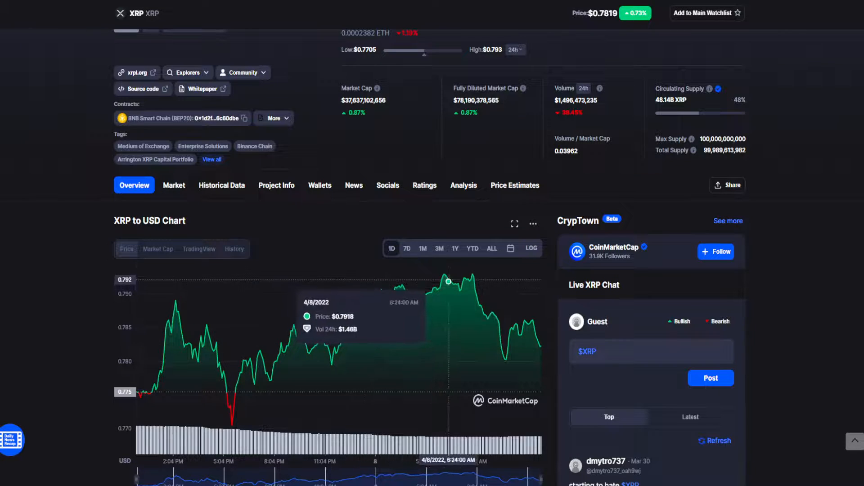
mouse_move(468, 278)
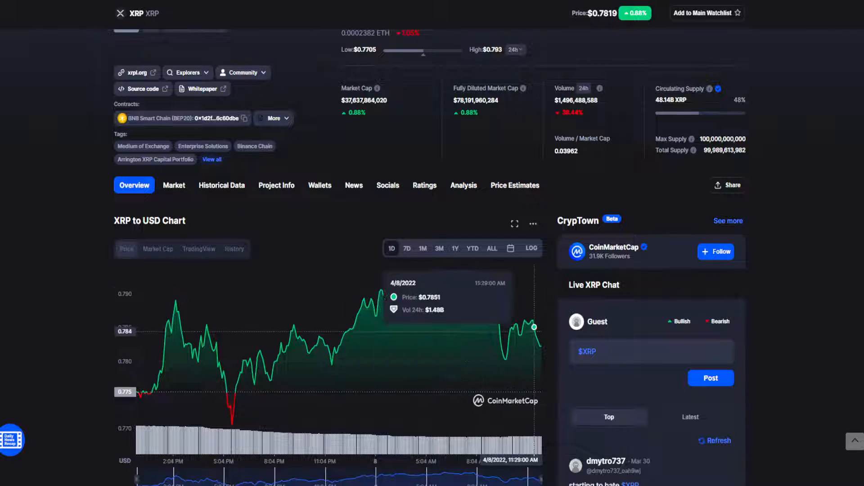
scroll("up", 3)
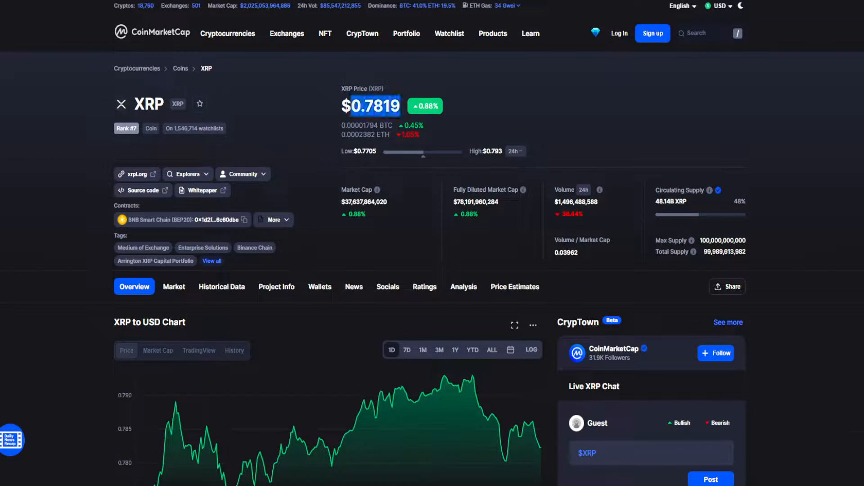
left_click(406, 350)
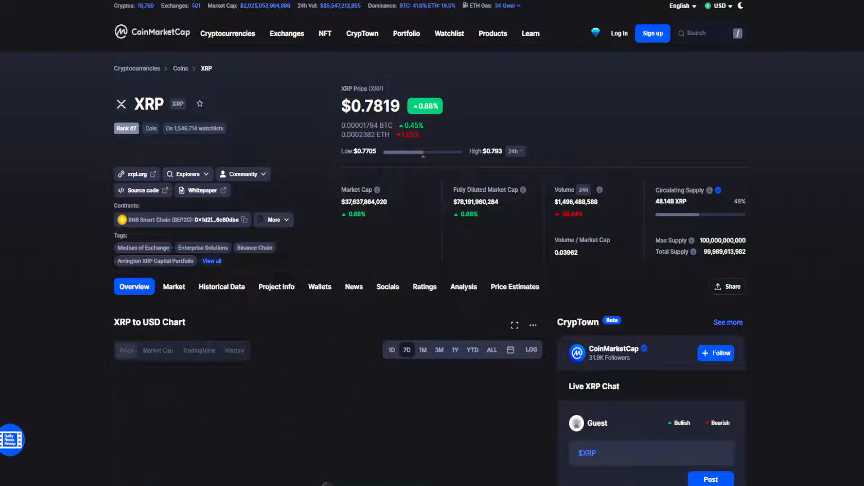
scroll("down", 3)
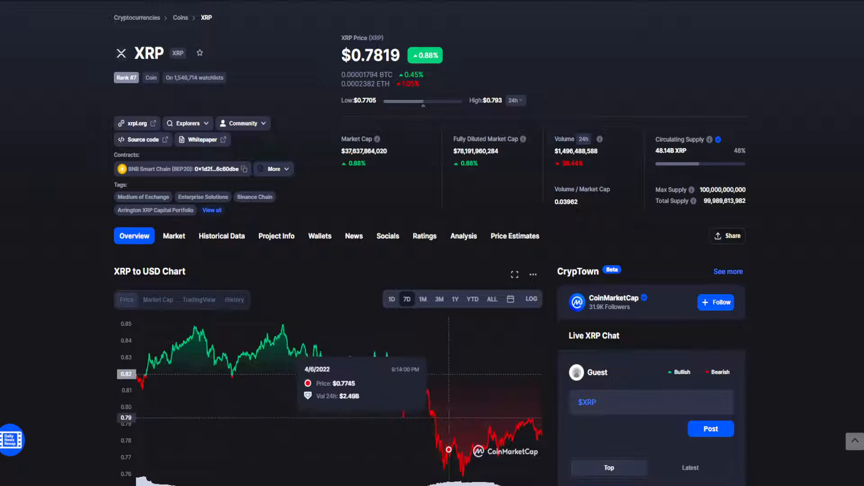
mouse_move(524, 436)
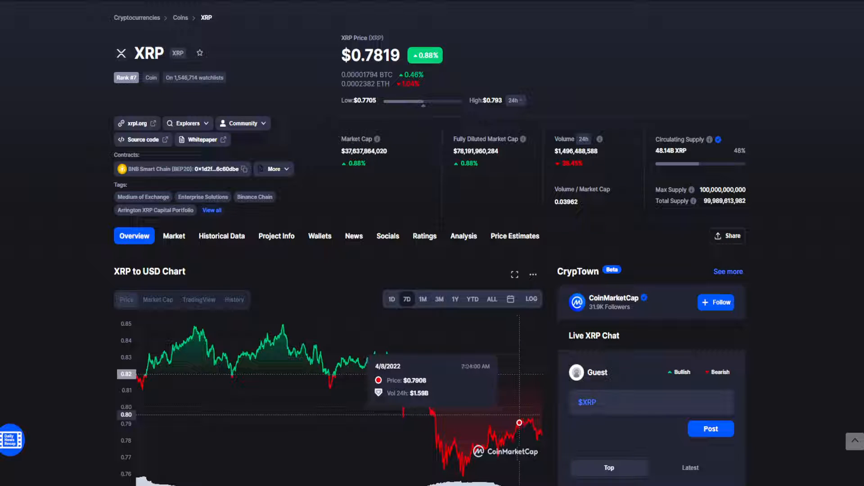
mouse_move(424, 393)
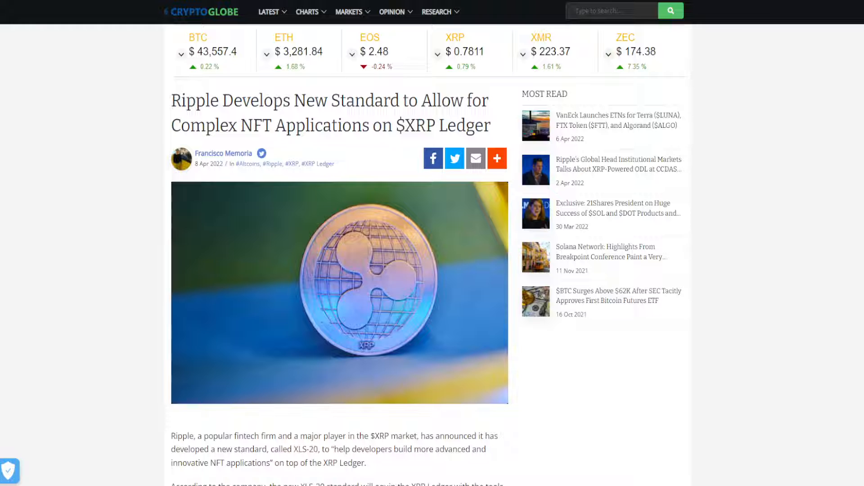
Highlight passages of the XLS-20 article's opening paragraphs, including 'on top of the XRP Ledger' and 'multi-purpose applications'
left_click_drag(171, 100, 450, 101)
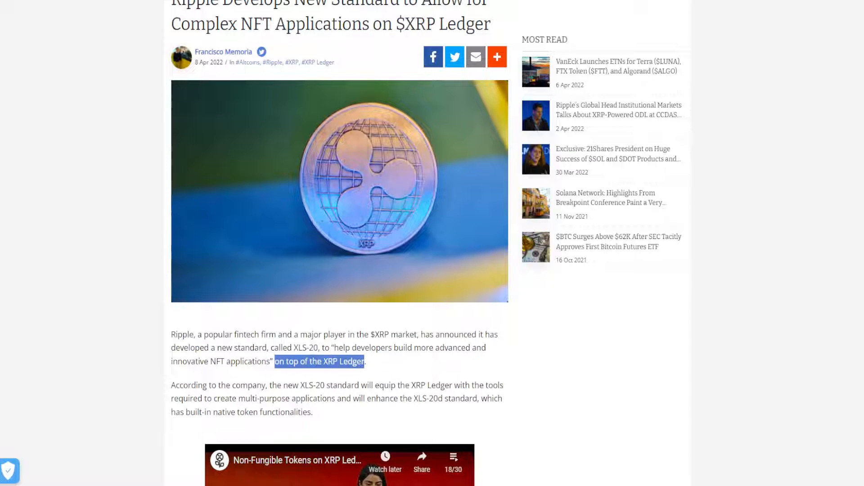
left_click_drag(172, 384, 267, 385)
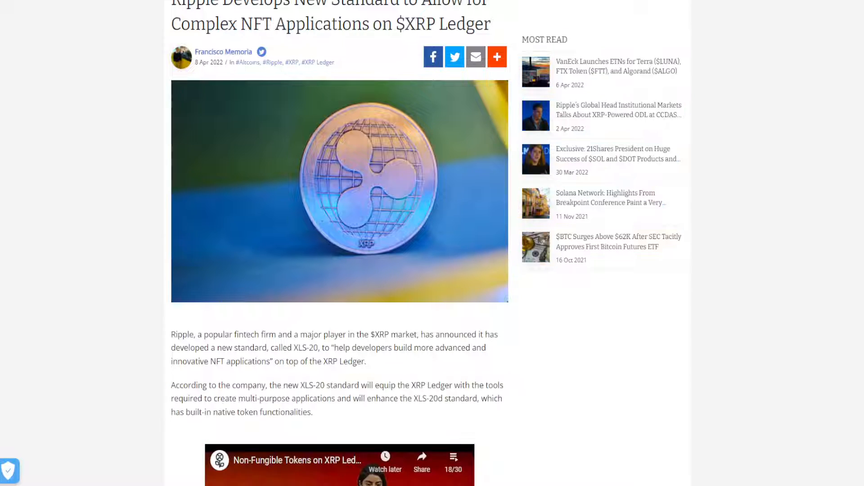
left_click_drag(217, 398, 331, 398)
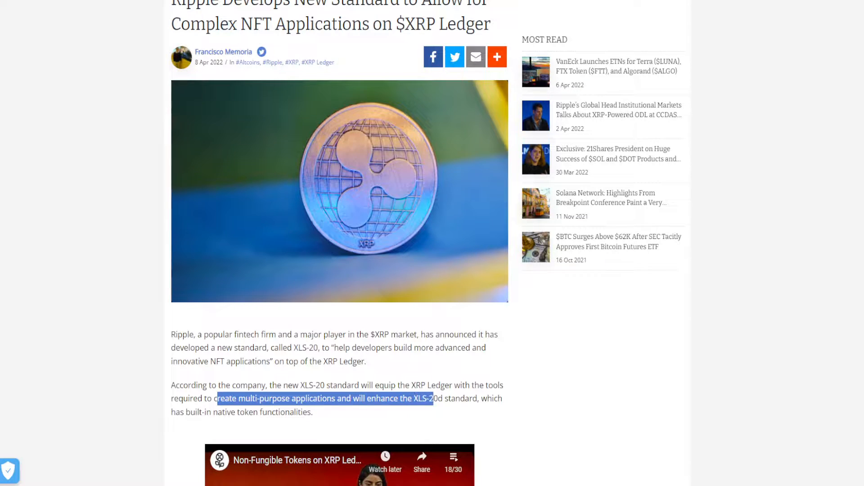
left_click_drag(431, 398, 472, 398)
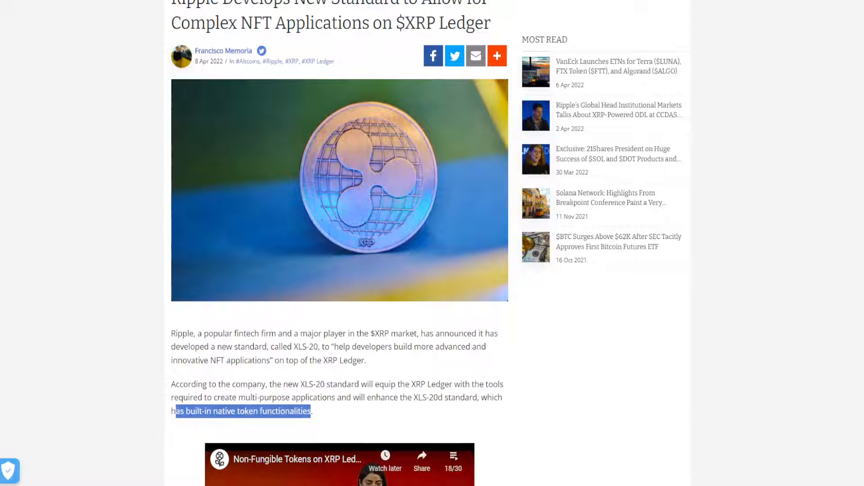
scroll("down", 3)
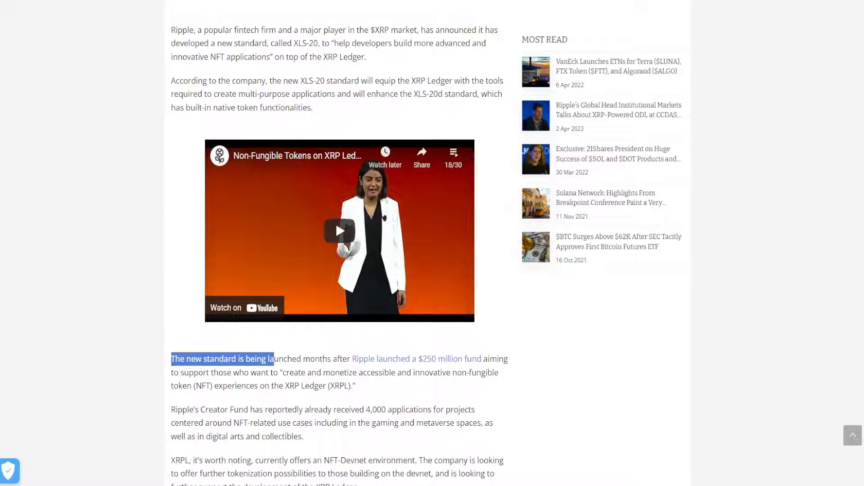
left_click_drag(273, 359, 403, 360)
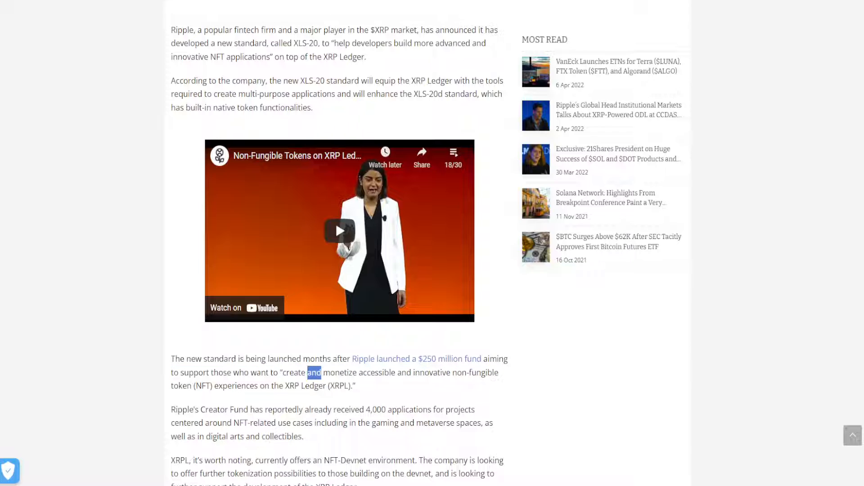
left_click_drag(306, 373, 455, 372)
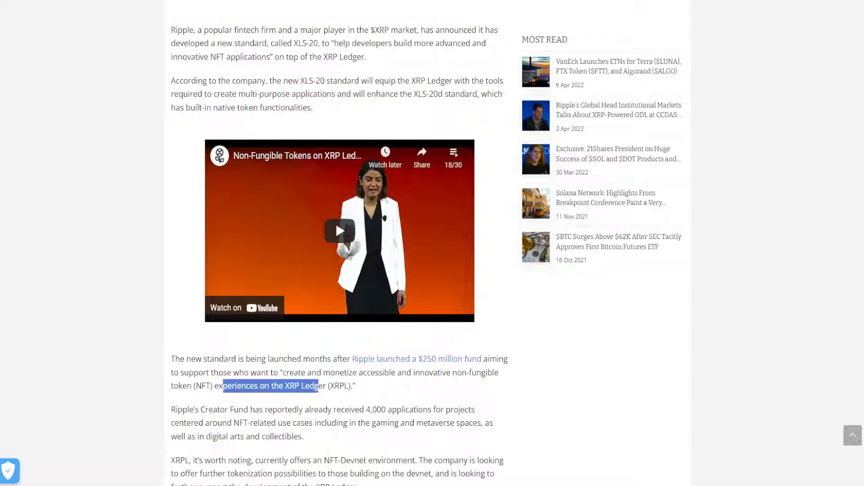
scroll("down", 3)
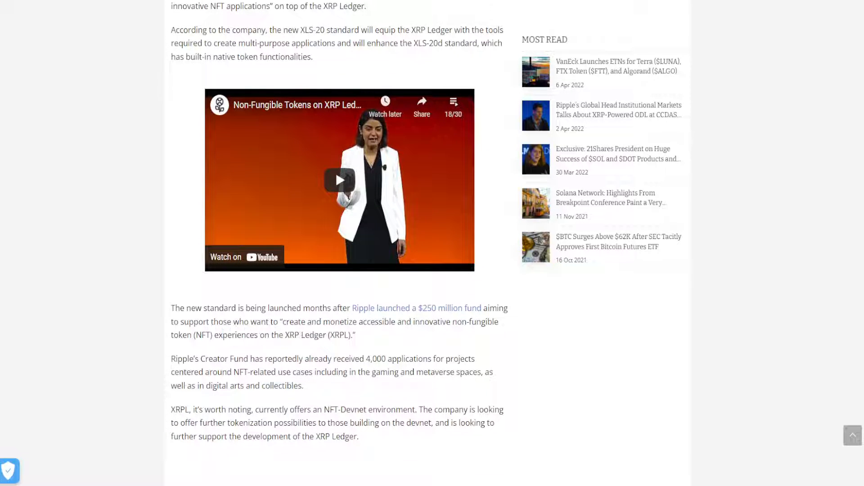
left_click_drag(171, 359, 309, 359)
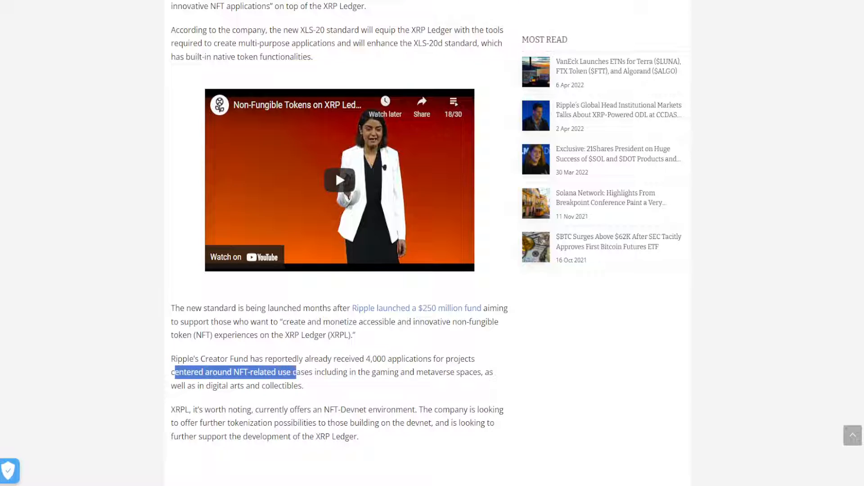
left_click_drag(295, 372, 404, 372)
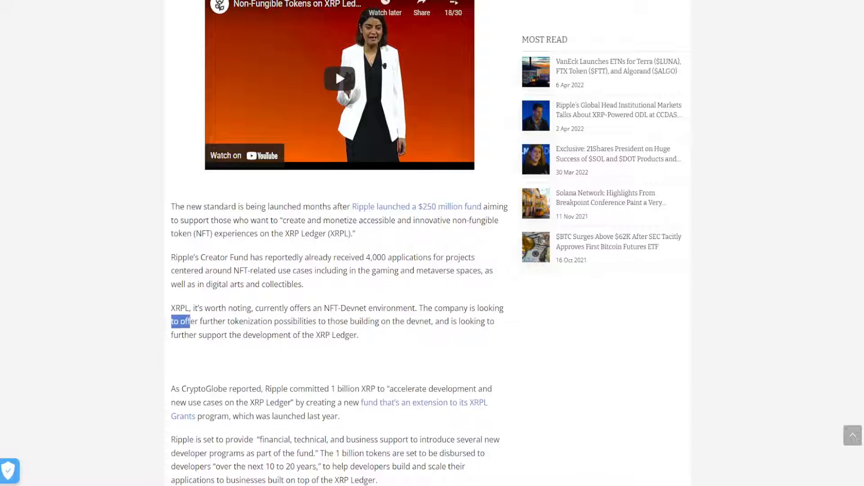
left_click_drag(171, 321, 313, 321)
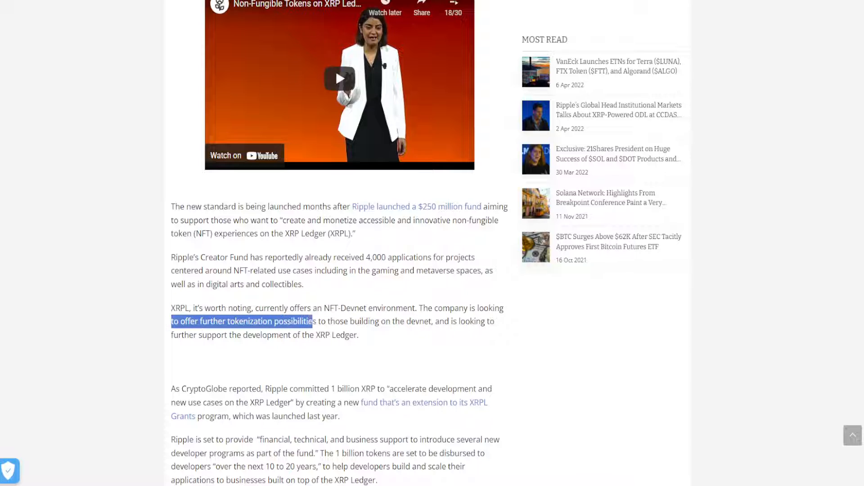
left_click_drag(313, 322, 418, 321)
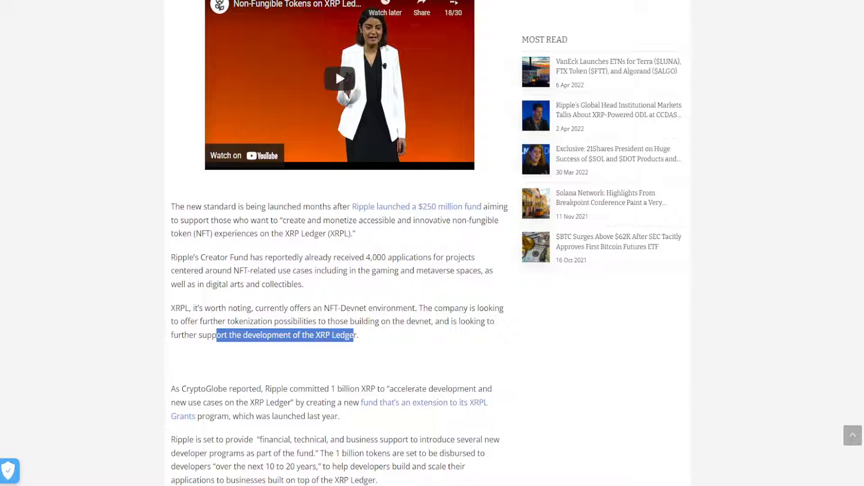
scroll("down", 3)
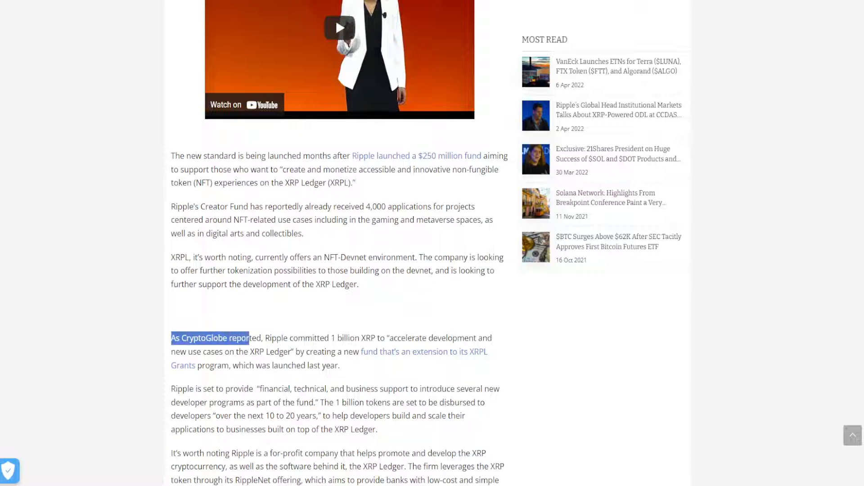
left_click_drag(249, 337, 305, 338)
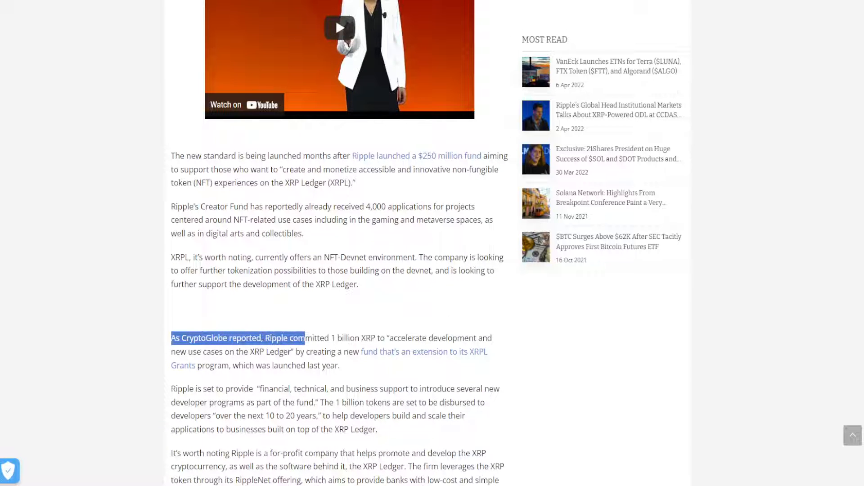
left_click_drag(304, 338, 375, 338)
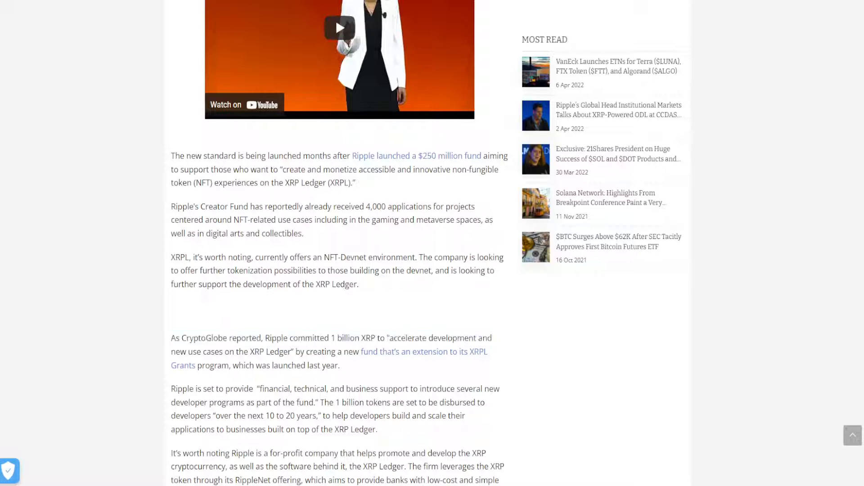
double_click(298, 351)
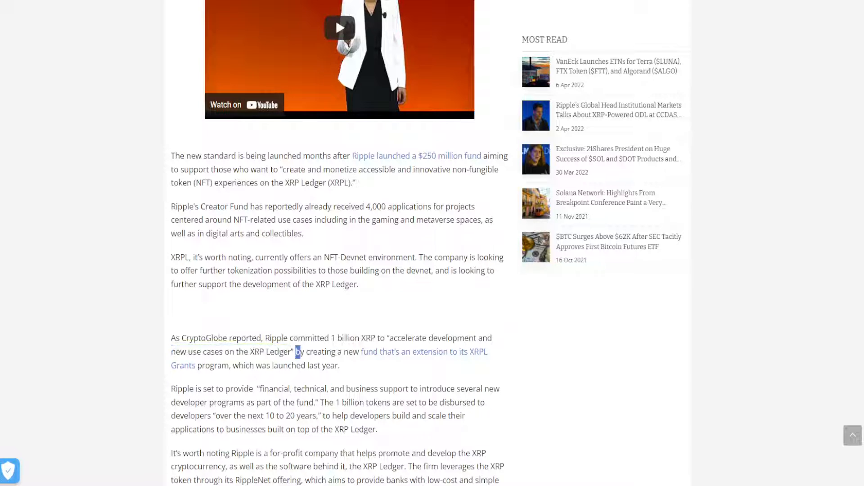
left_click_drag(297, 352, 467, 352)
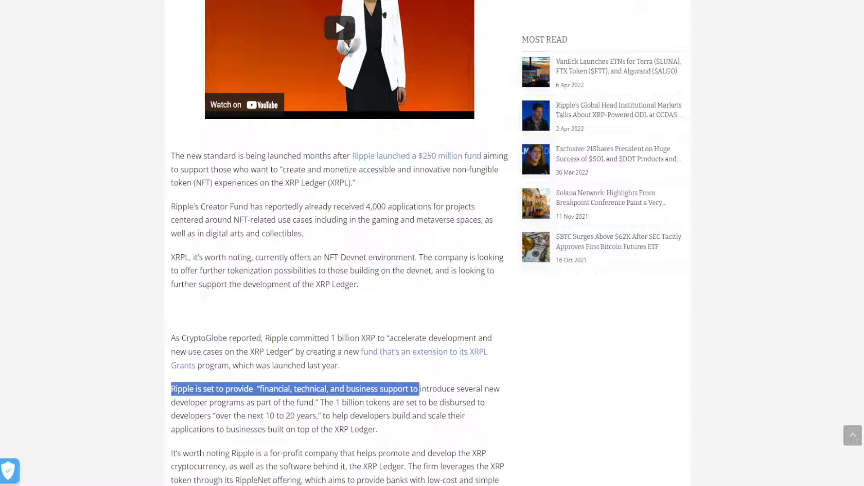
left_click_drag(417, 389, 499, 389)
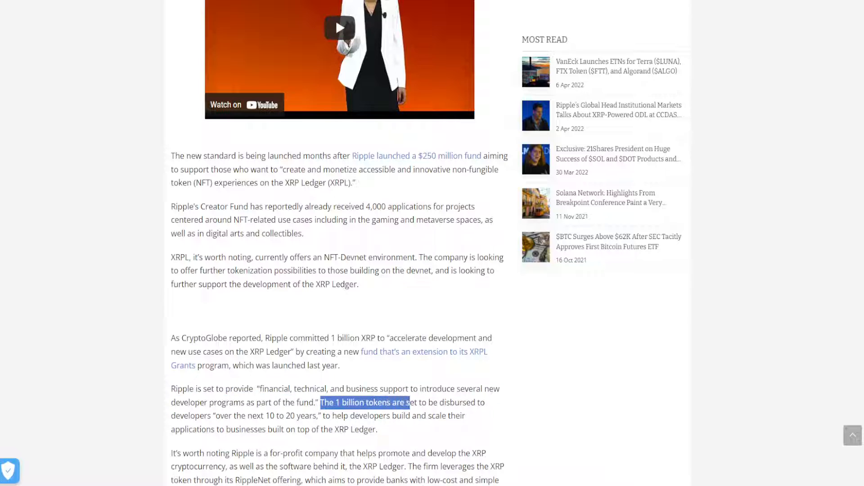
left_click_drag(408, 402, 485, 402)
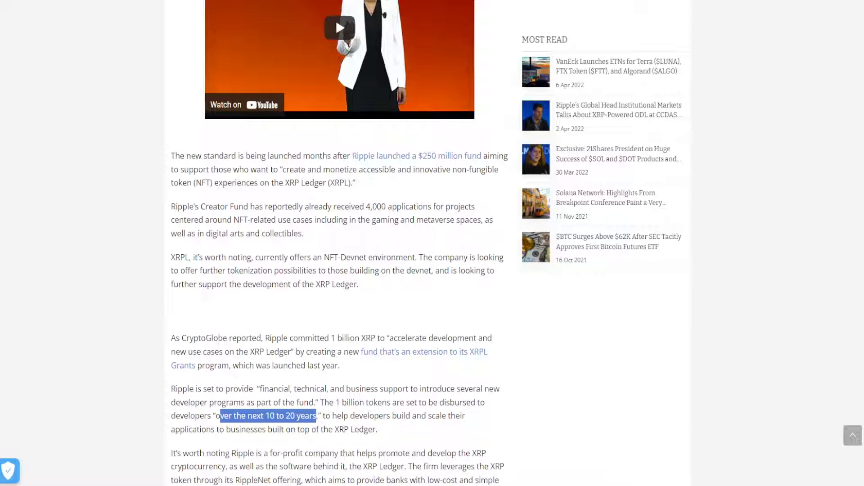
left_click_drag(325, 416, 447, 416)
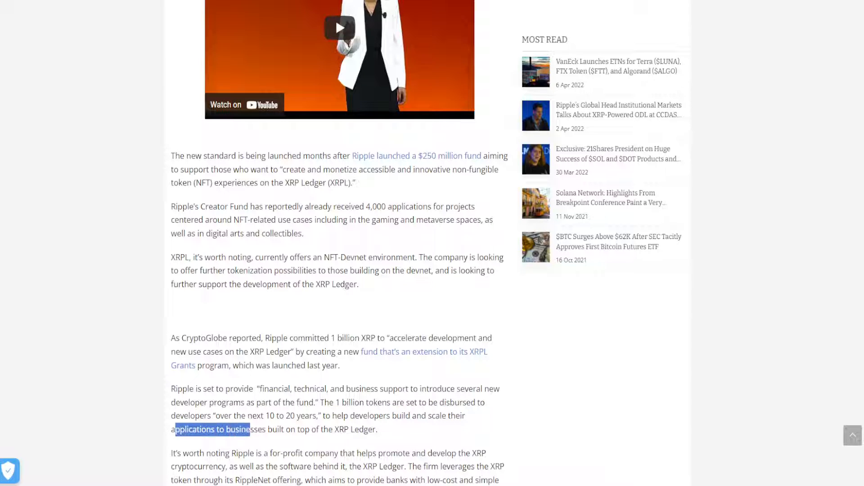
left_click_drag(249, 429, 377, 429)
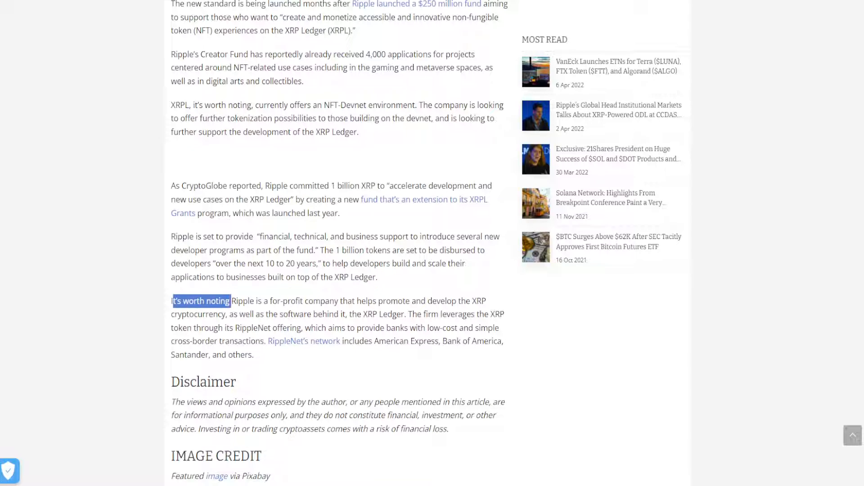
left_click_drag(231, 300, 325, 301)
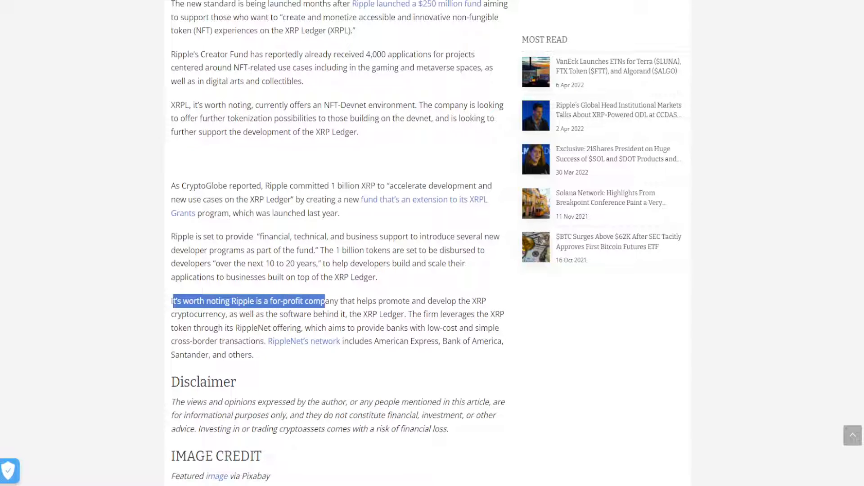
left_click_drag(325, 301, 475, 300)
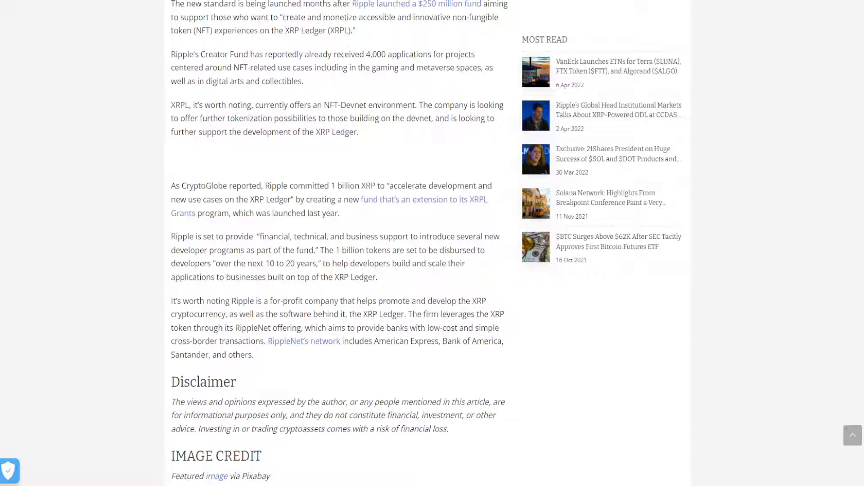
left_click_drag(171, 328, 296, 327)
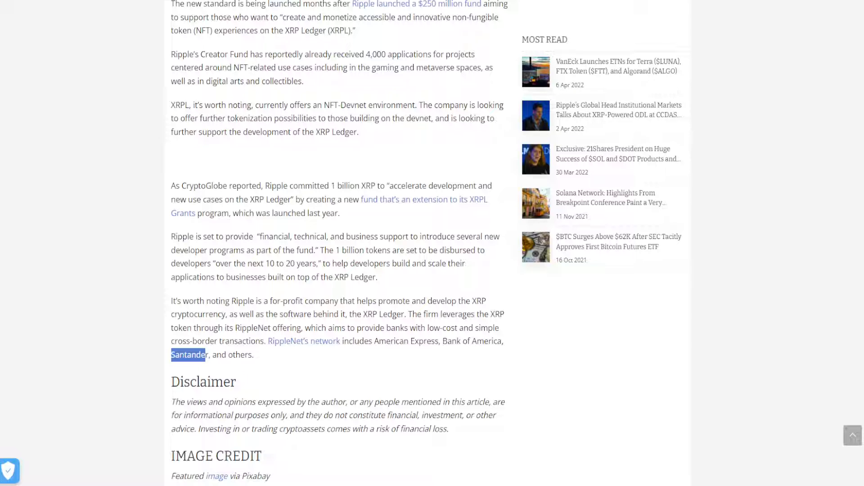
scroll("down", 3)
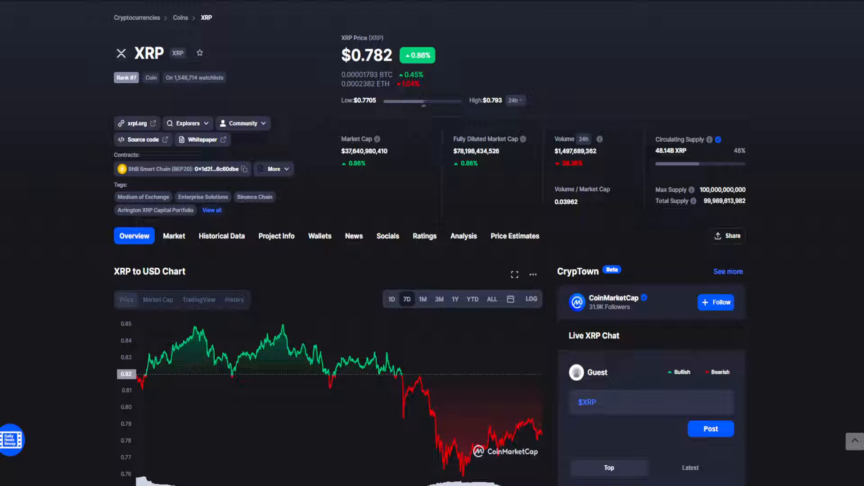
Scroll the XRP overview page to view the 7-day chart with the price at $0.782, up 0.85%
scroll("up", 3)
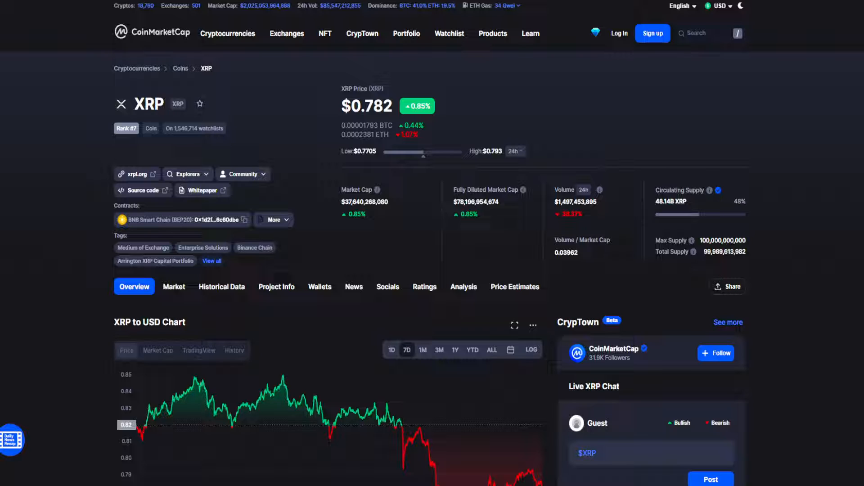
scroll("down", 3)
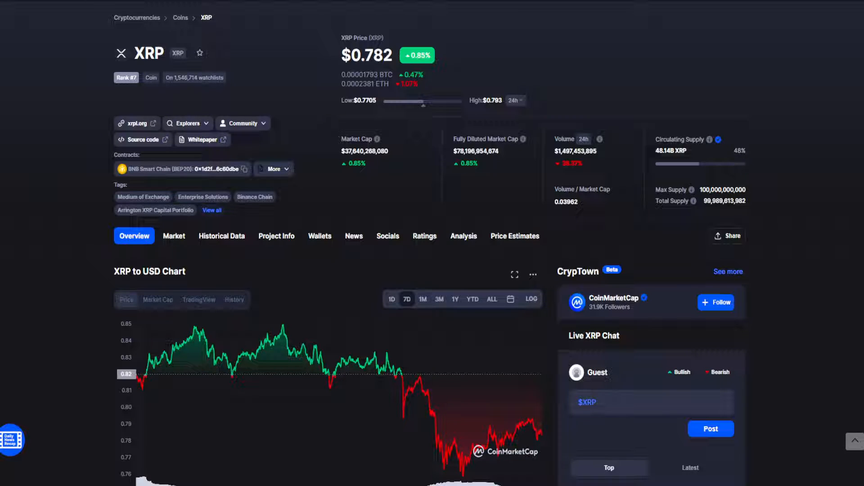
mouse_move(299, 363)
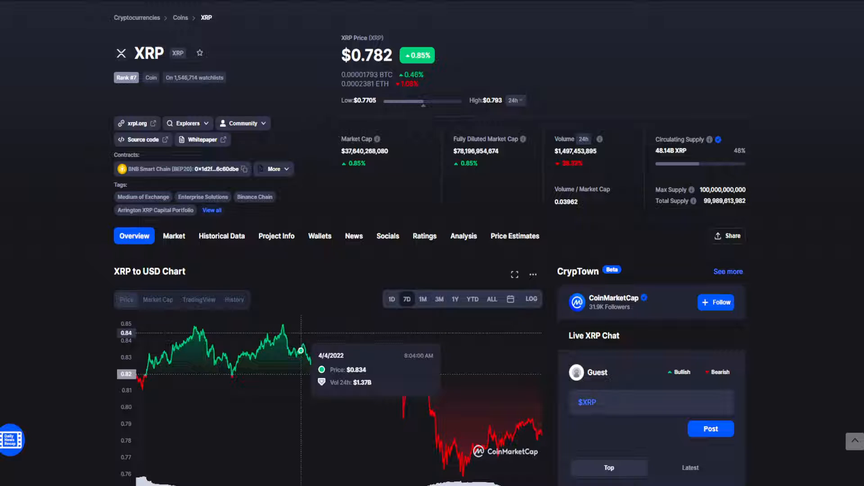
Scroll to bring the full 7-day chart with its volume band into view and inspect 4/4/2022 at $0.834
scroll("down", 3)
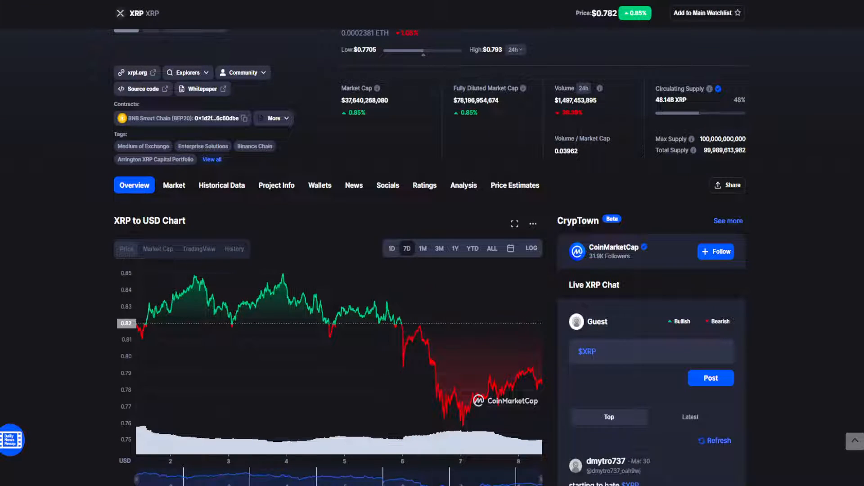
mouse_move(171, 301)
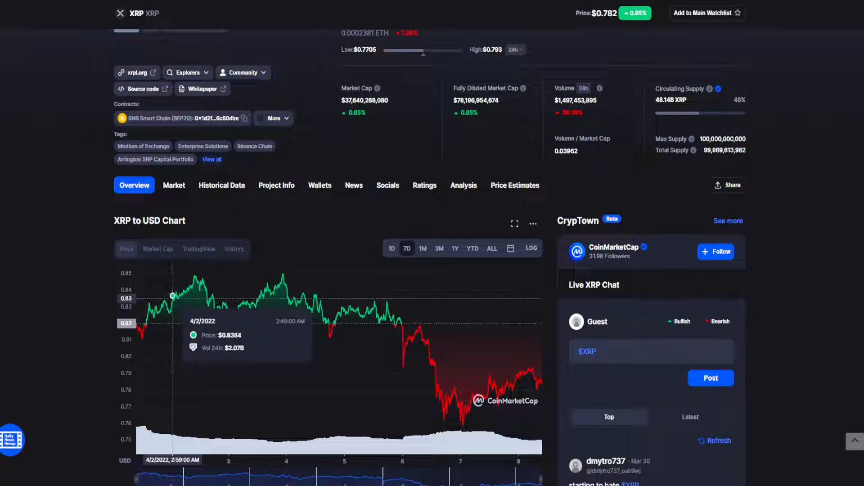
mouse_move(355, 311)
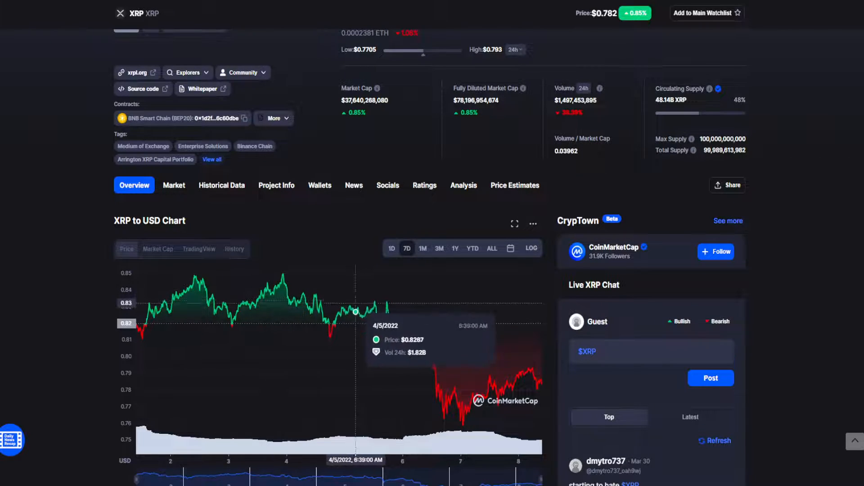
mouse_move(394, 317)
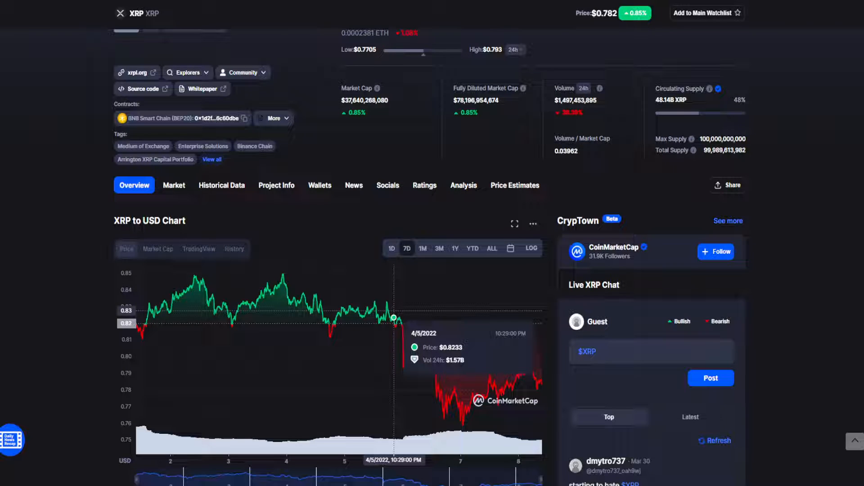
mouse_move(391, 317)
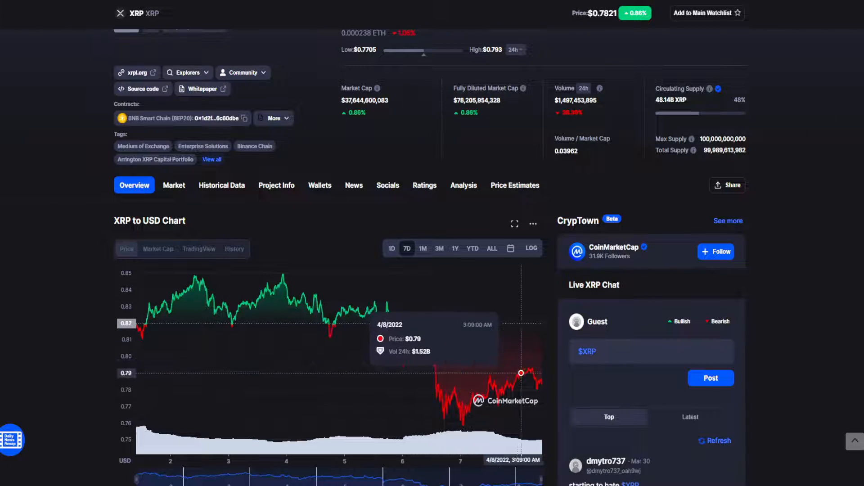
mouse_move(537, 389)
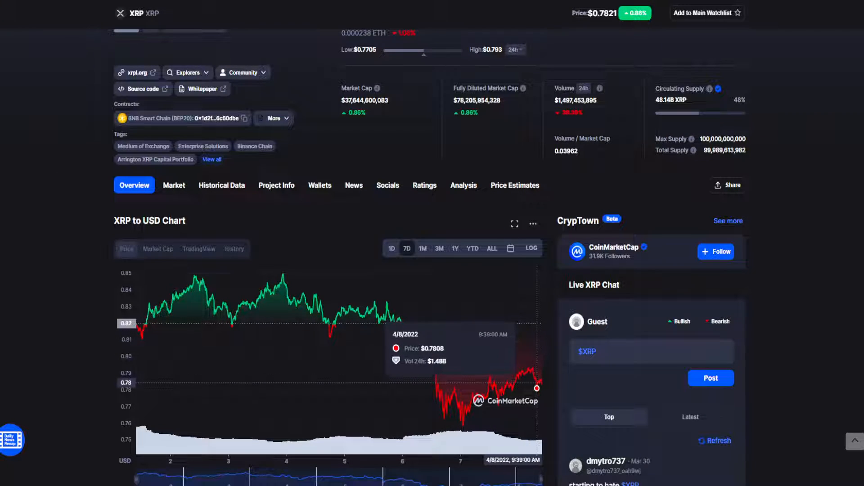